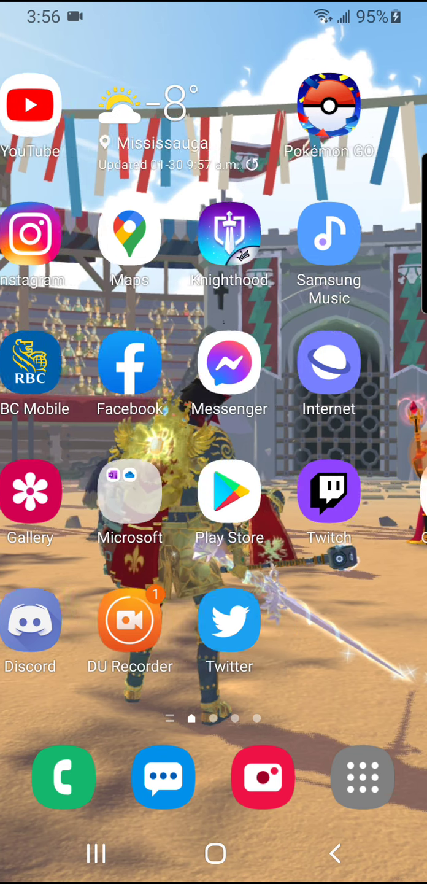
scroll(right, 3)
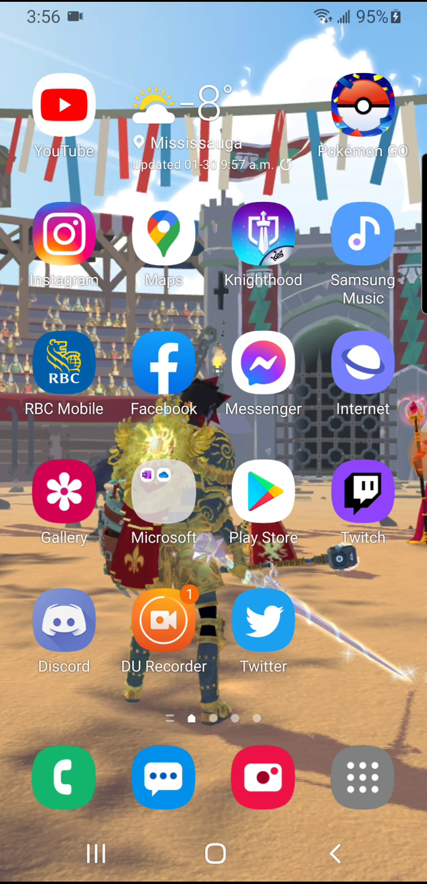